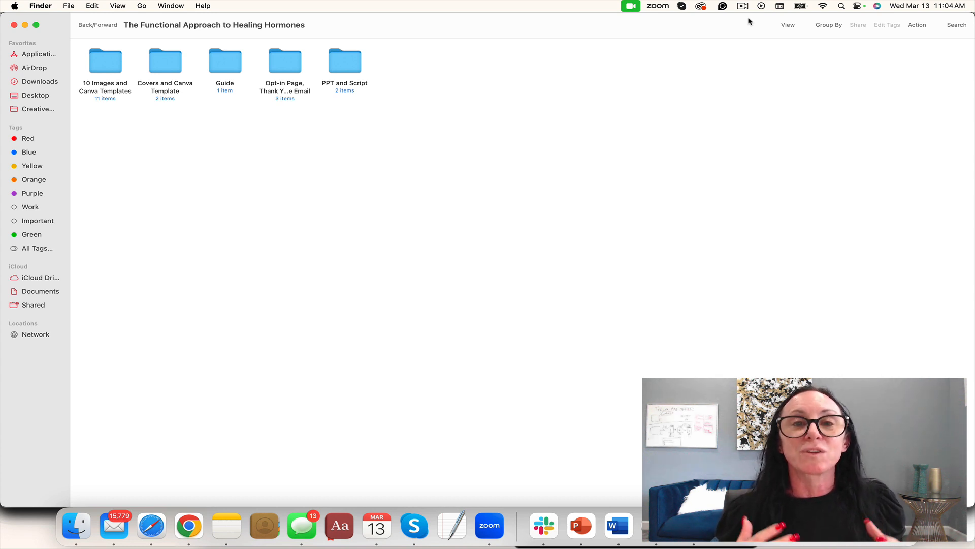
pyautogui.moveTo(646, 47)
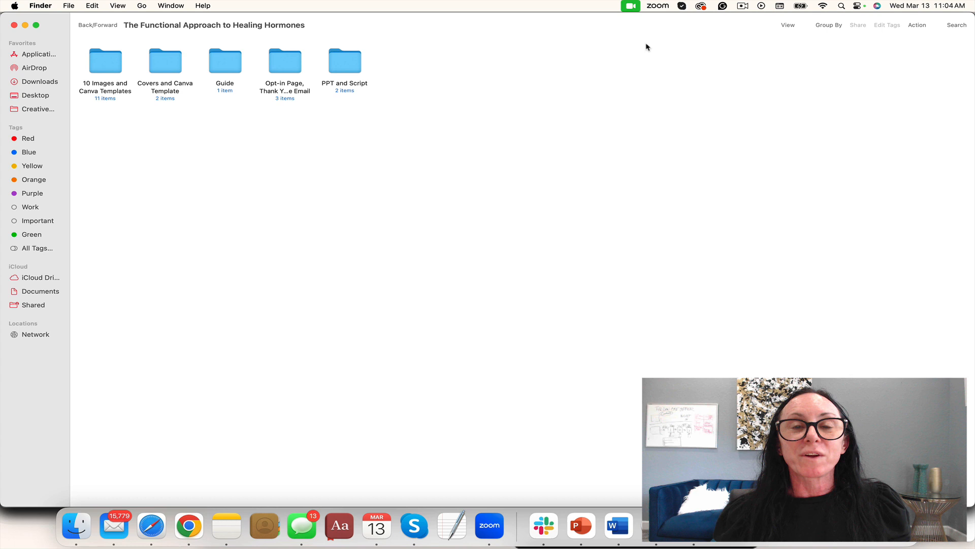
# Open the Guide folder to bring up the Hormone Opt-in guide in Word
pyautogui.click(225, 61)
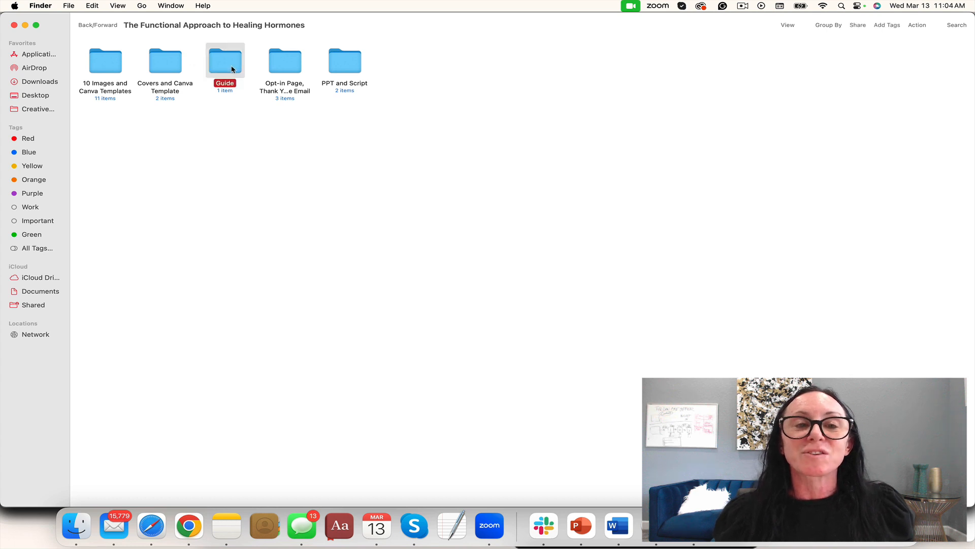
pyautogui.click(617, 526)
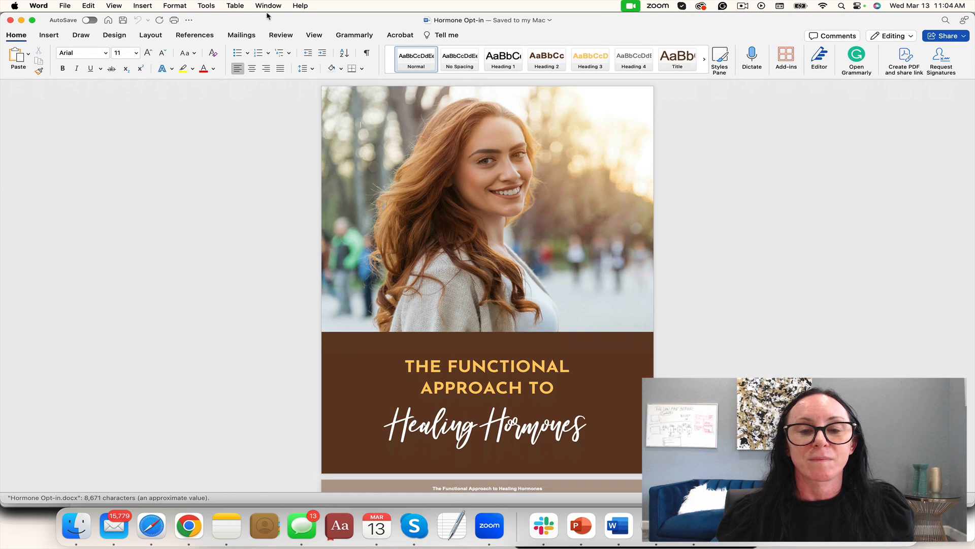
# Scroll through the Hormone Opt-in guide's pages in Word
pyautogui.scroll(-3)
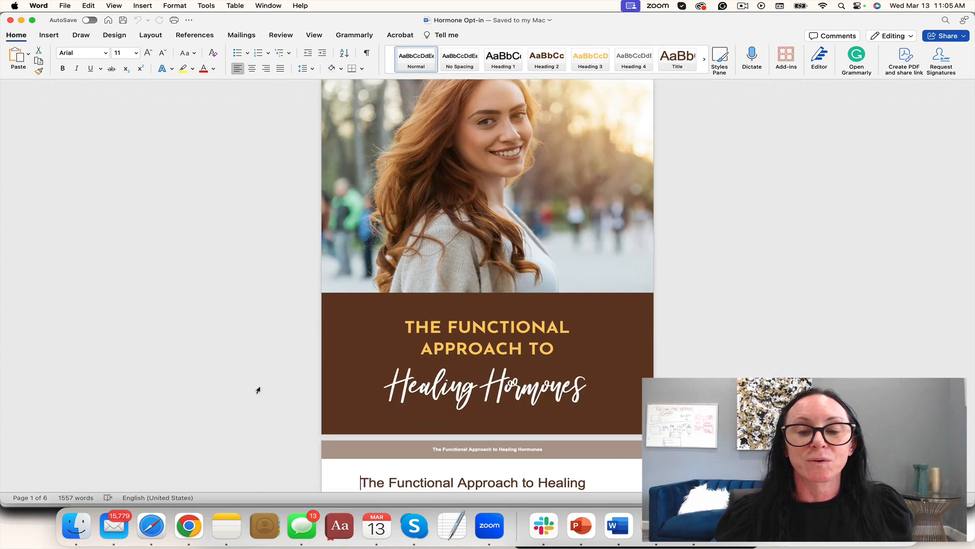
pyautogui.scroll(-3)
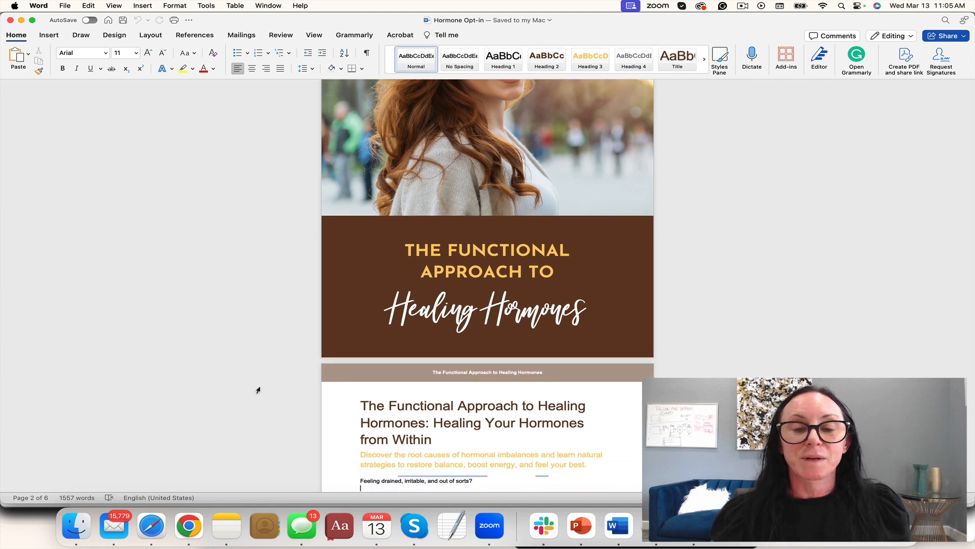
pyautogui.scroll(-3)
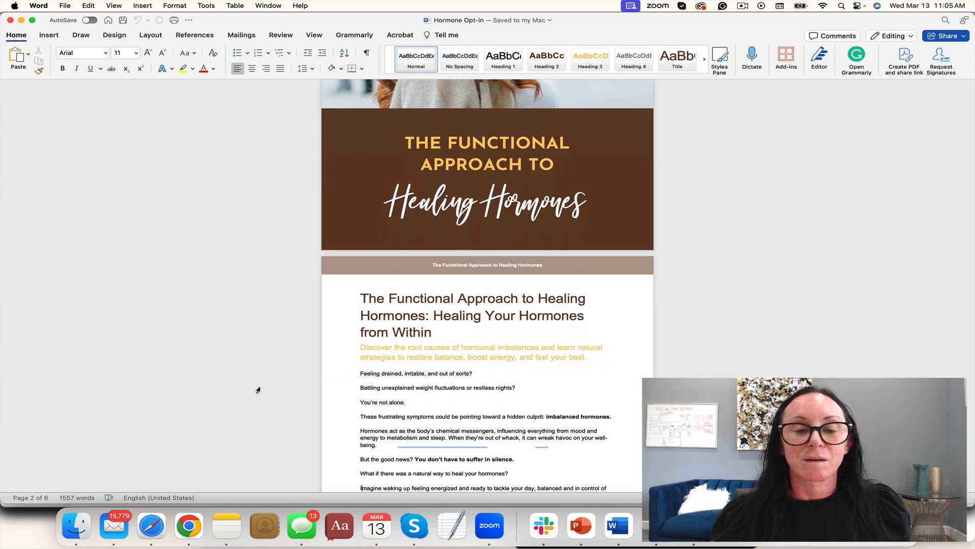
pyautogui.scroll(-3)
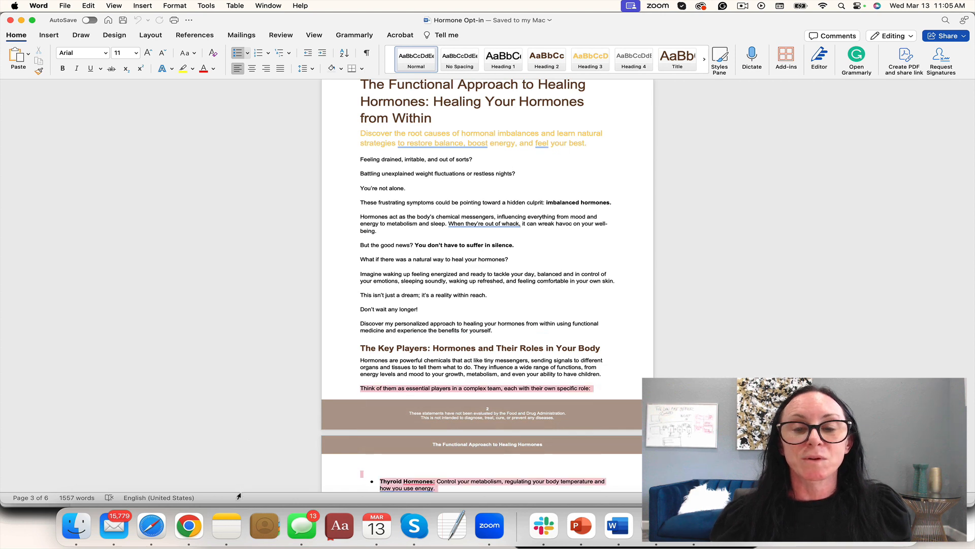
pyautogui.scroll(-3)
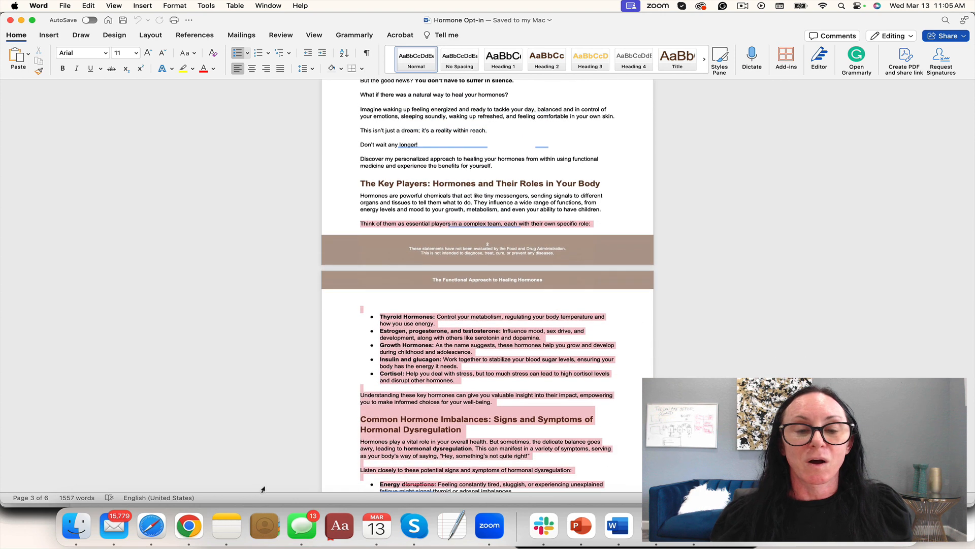
pyautogui.scroll(-3)
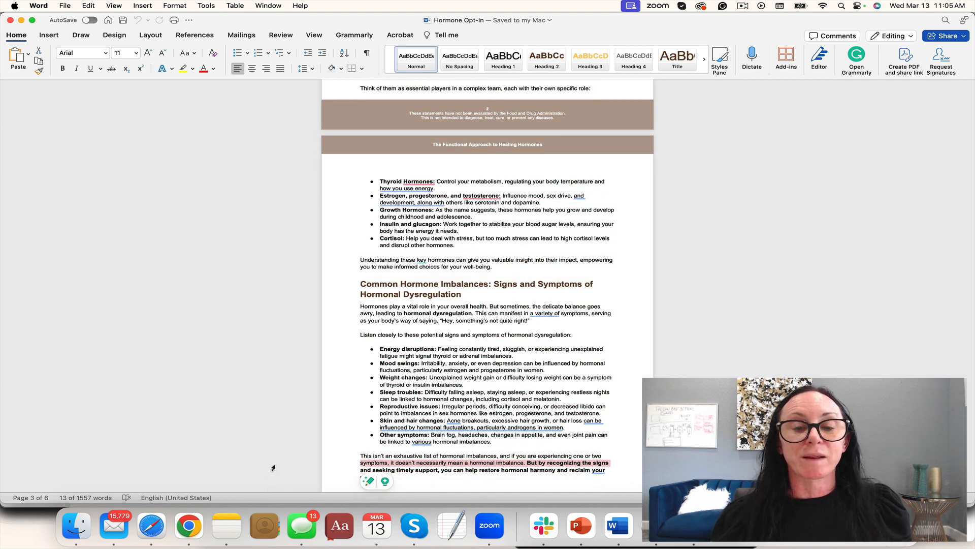
pyautogui.scroll(-3)
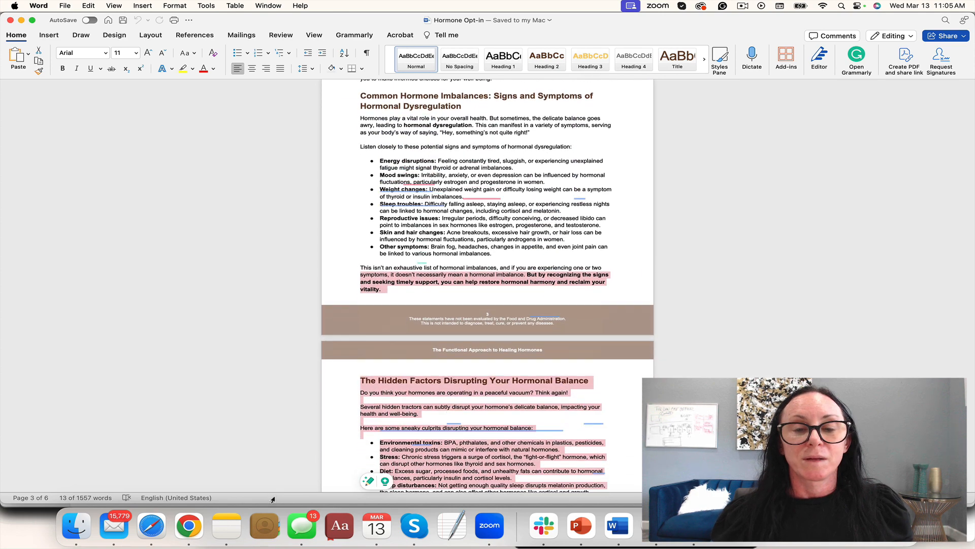
pyautogui.scroll(-3)
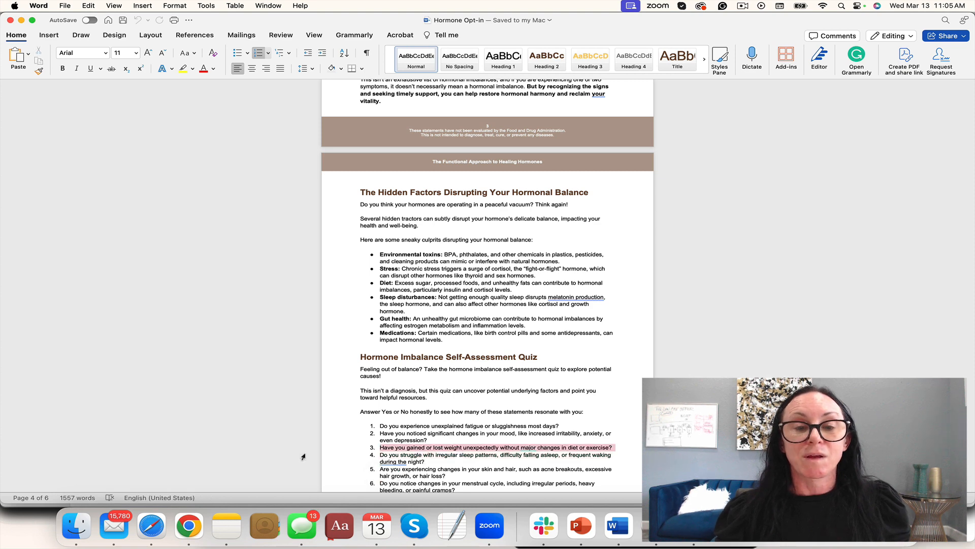
pyautogui.scroll(-3)
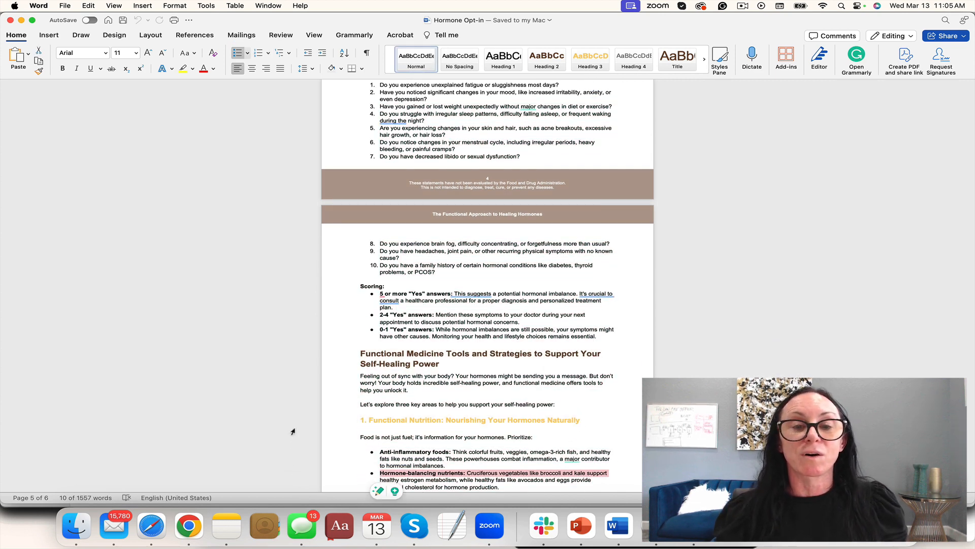
pyautogui.scroll(-3)
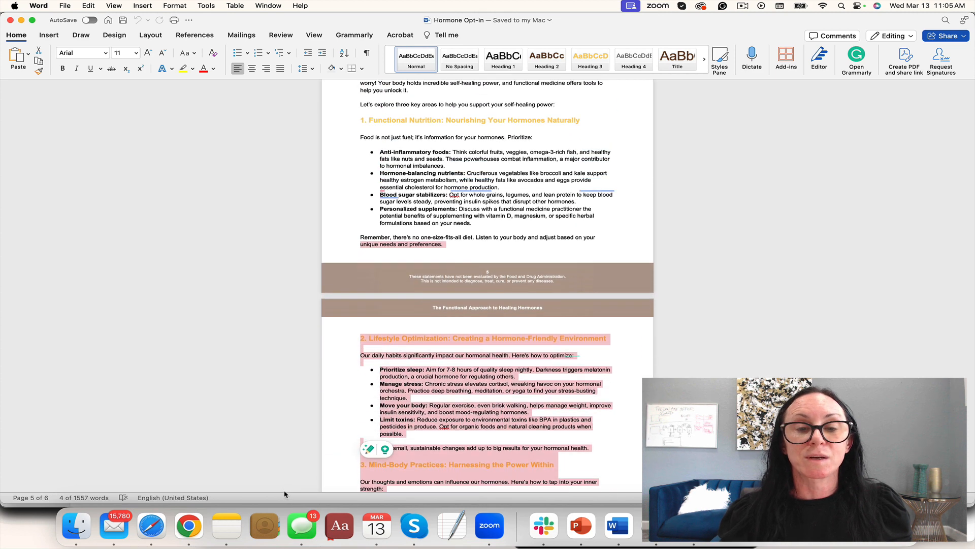
# Reach the guide's end, then open the Healing Hormones .pptx from PPT and Script
pyautogui.scroll(-3)
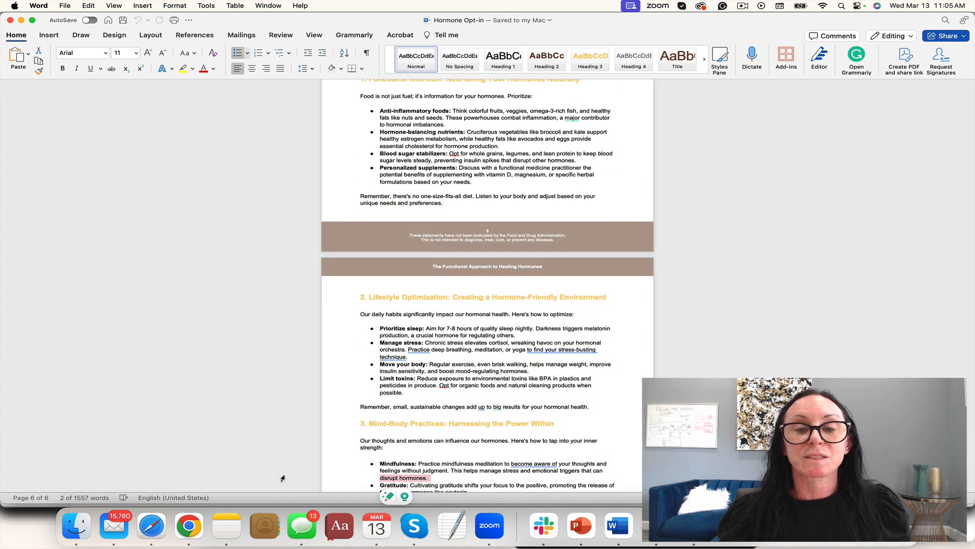
pyautogui.scroll(-3)
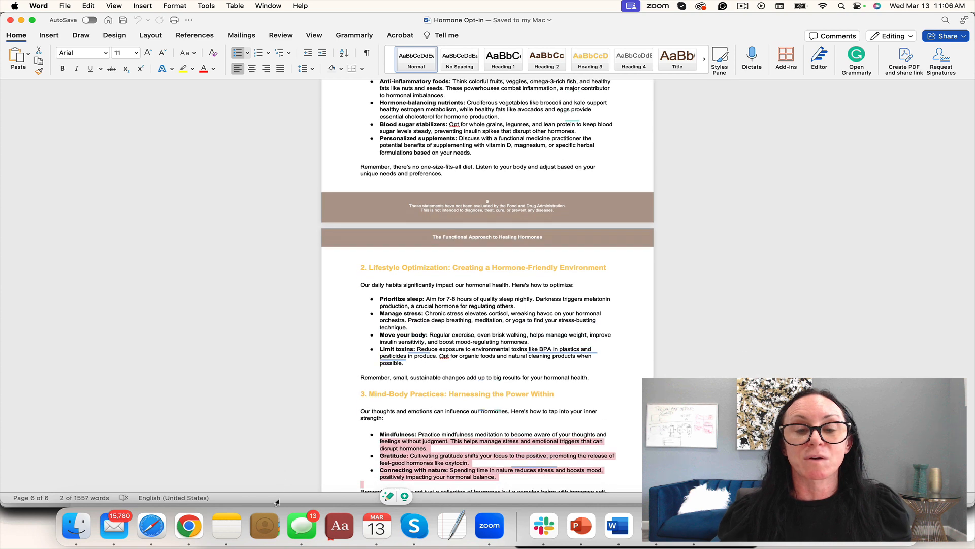
pyautogui.scroll(-3)
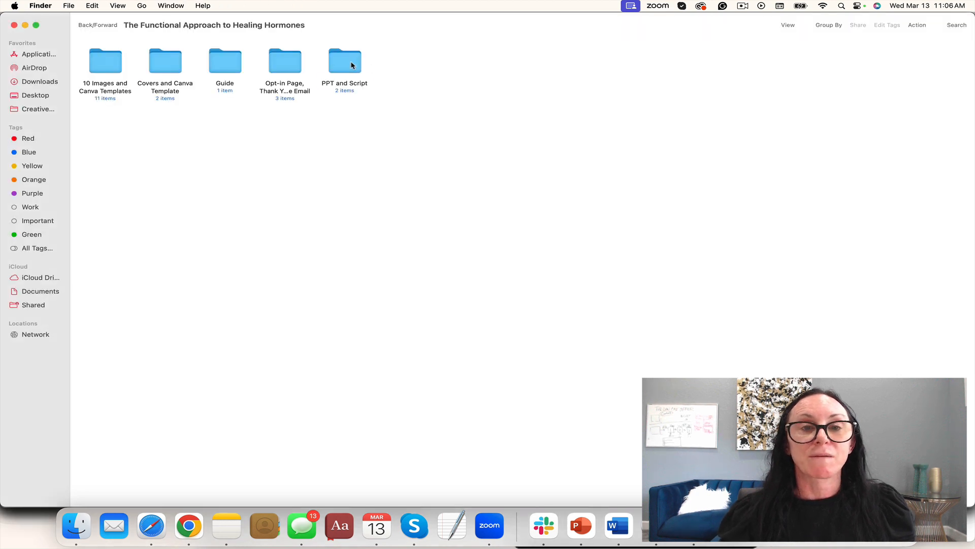
pyautogui.doubleClick(343, 61)
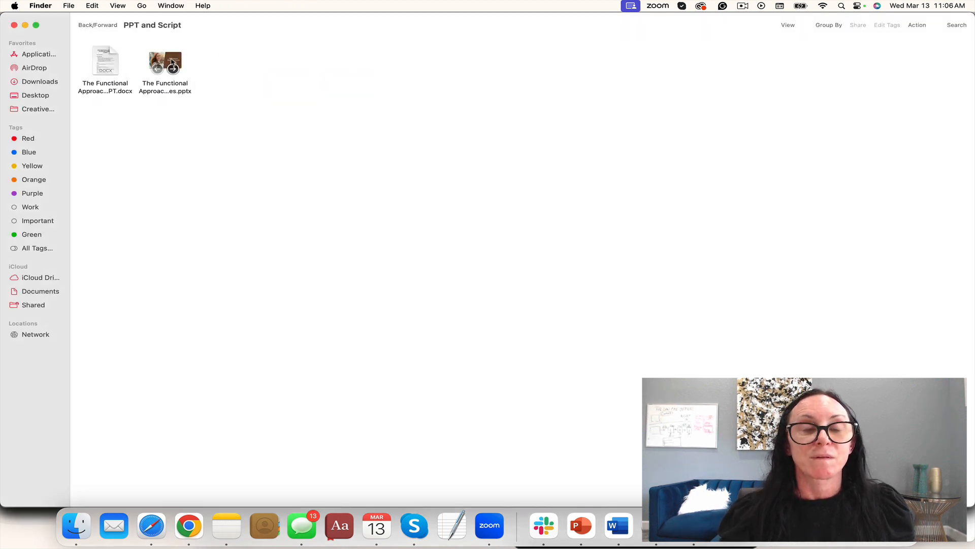
pyautogui.doubleClick(165, 62)
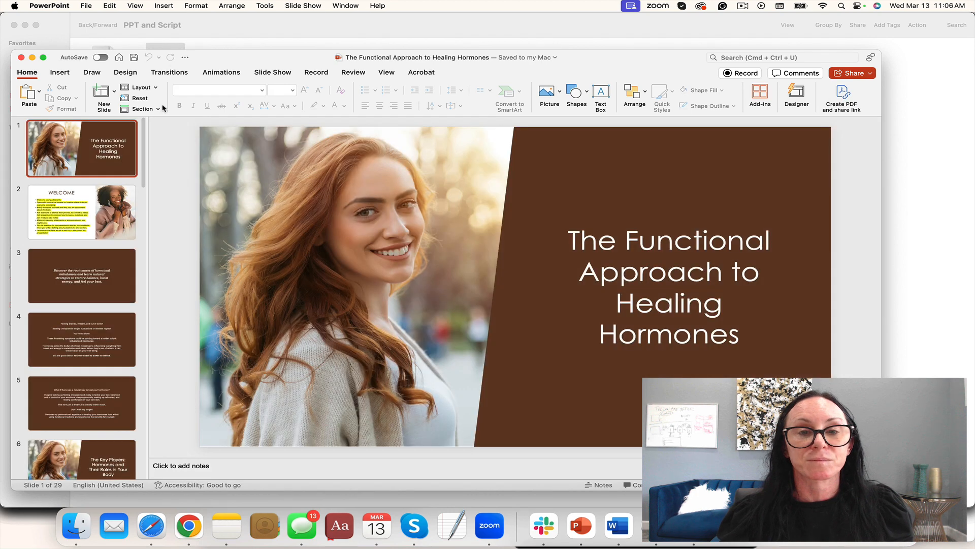
# Browse slides 2, 3, 6, 11, 13 and 15, ending at the sneaky disruptors table
pyautogui.click(81, 211)
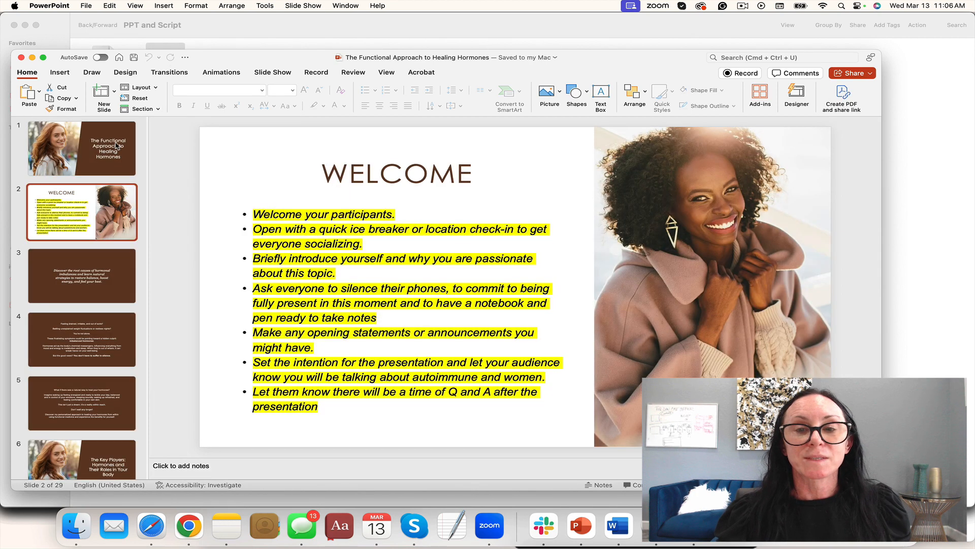
pyautogui.click(81, 276)
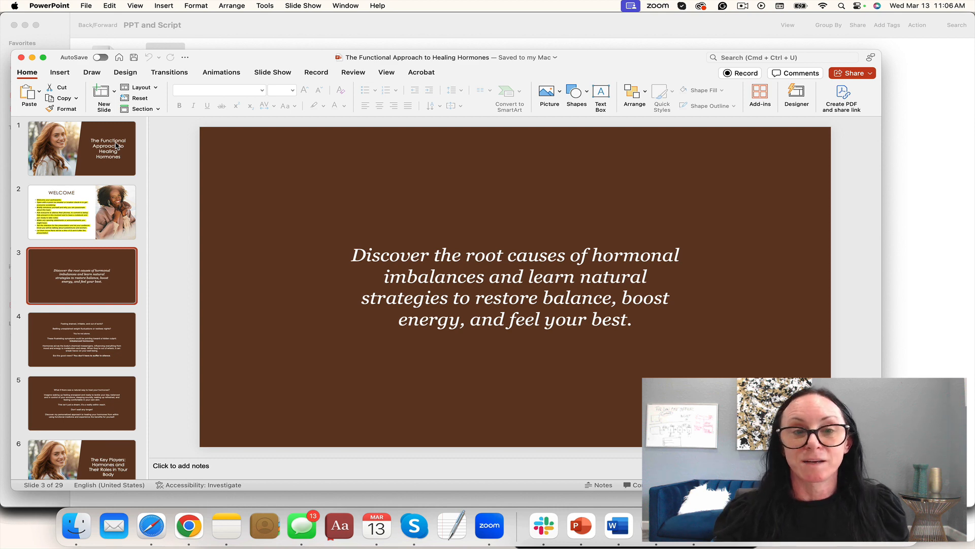
pyautogui.click(81, 339)
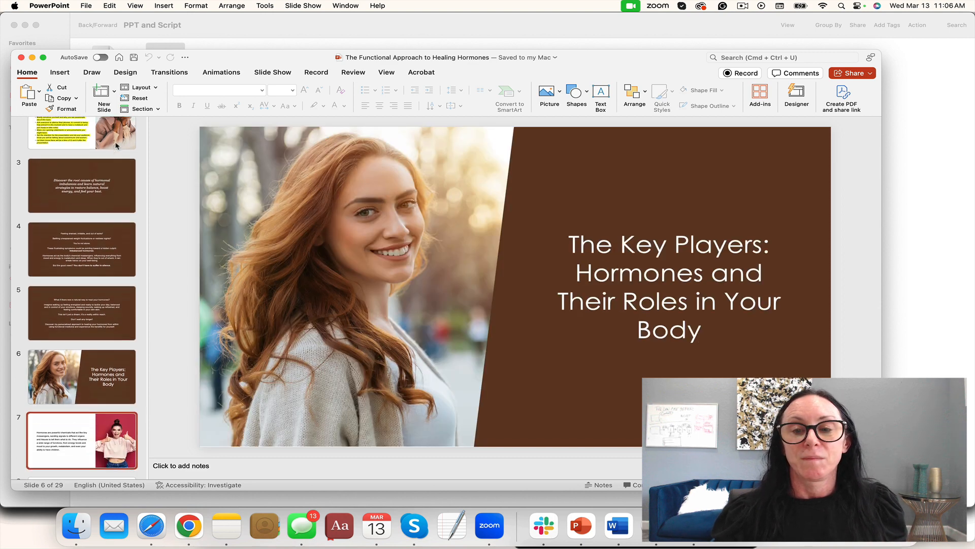
pyautogui.click(81, 433)
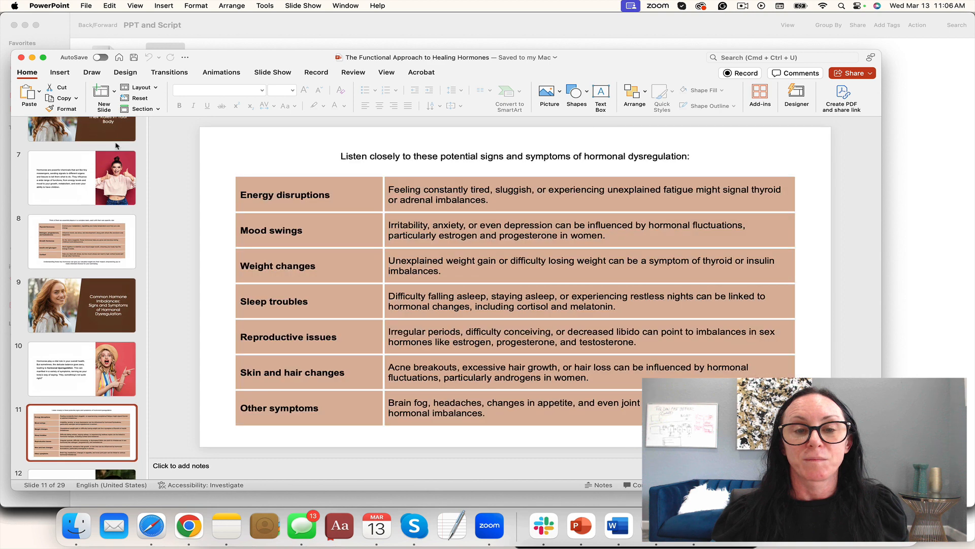
pyautogui.scroll(-3)
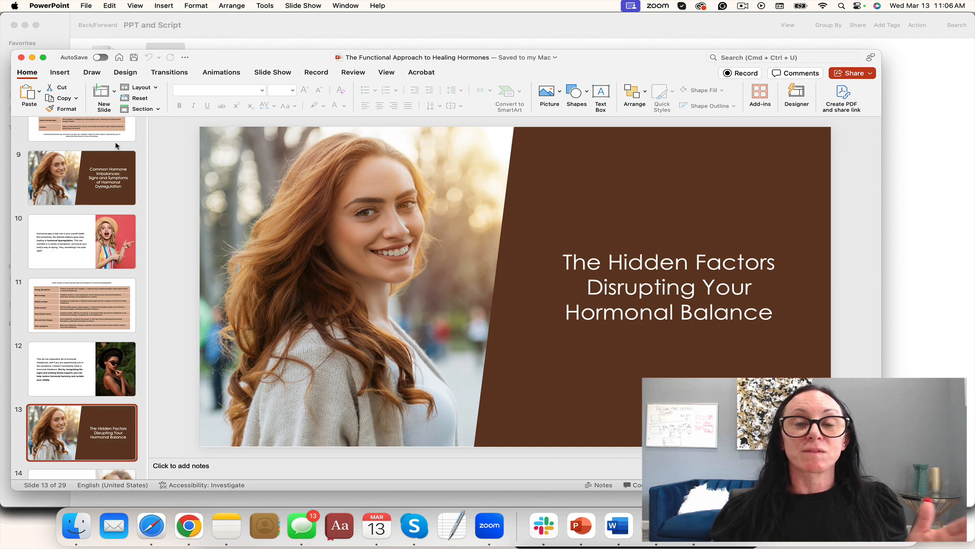
pyautogui.click(82, 401)
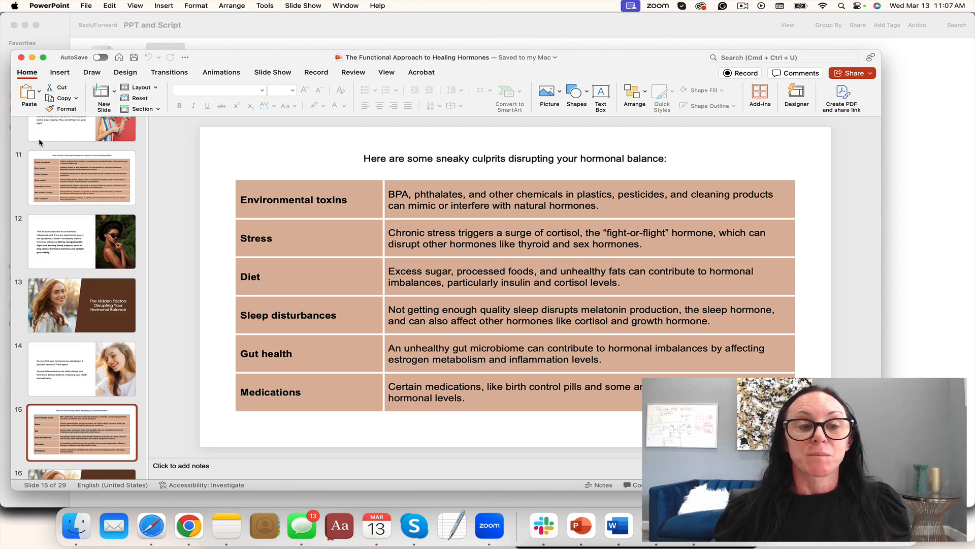
# Revisit the Hidden Factors slide, disruptors table and self-assessment quiz intro
pyautogui.click(81, 305)
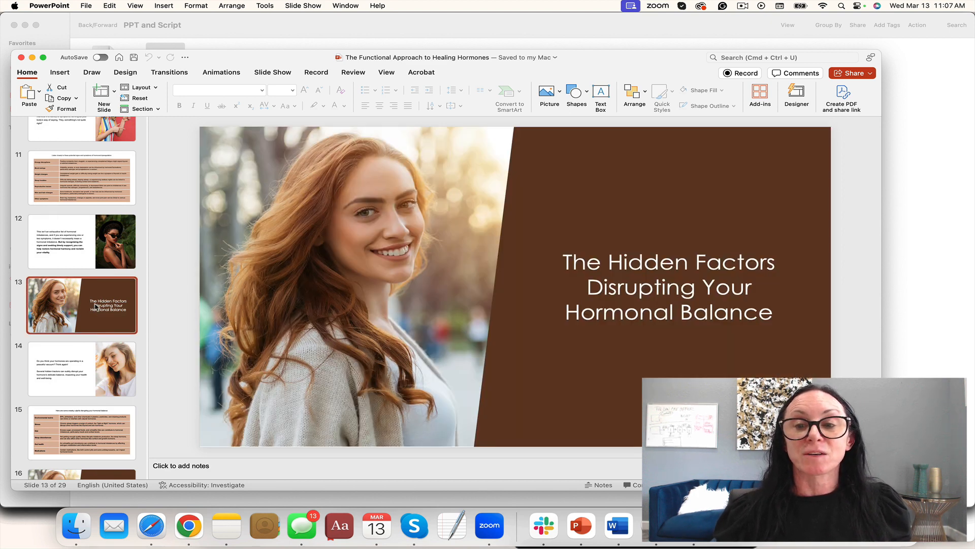
pyautogui.click(81, 434)
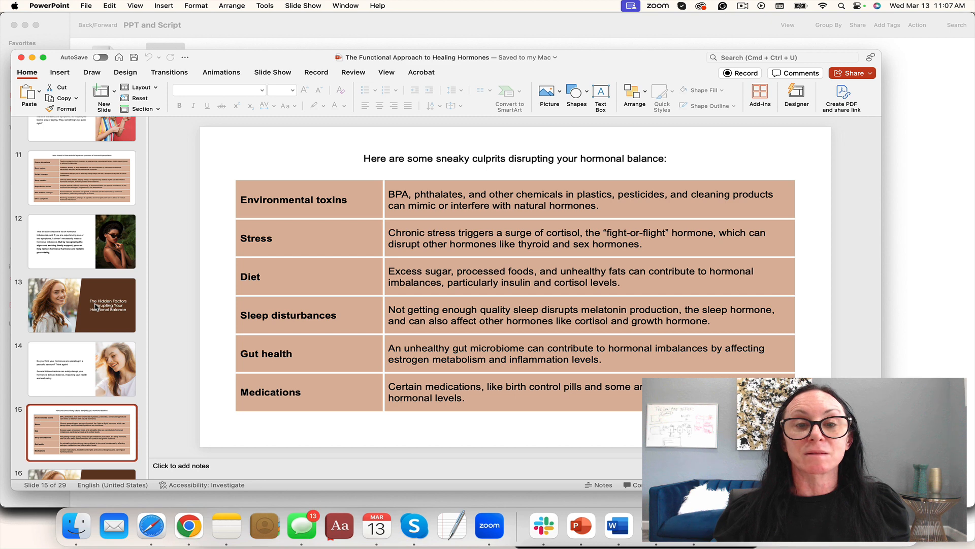
pyautogui.scroll(-3)
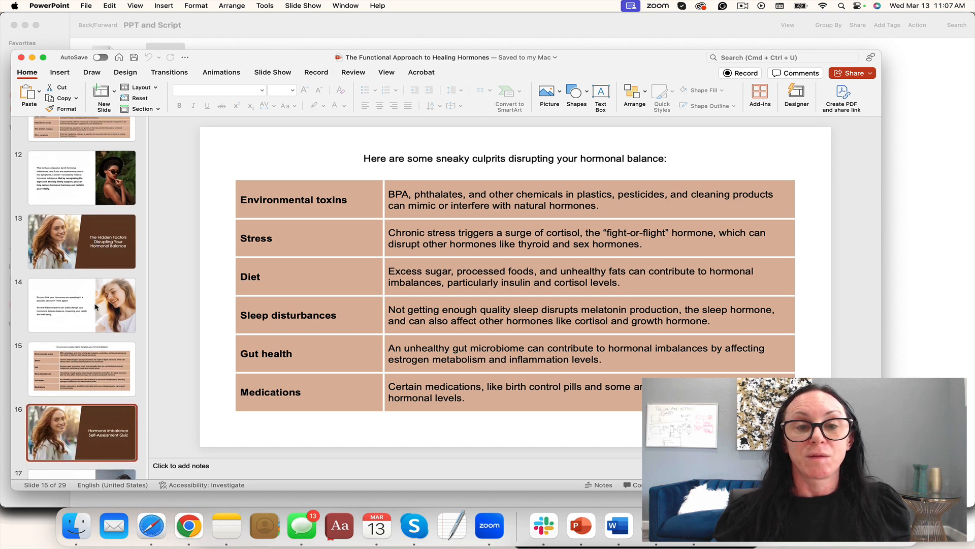
pyautogui.click(80, 433)
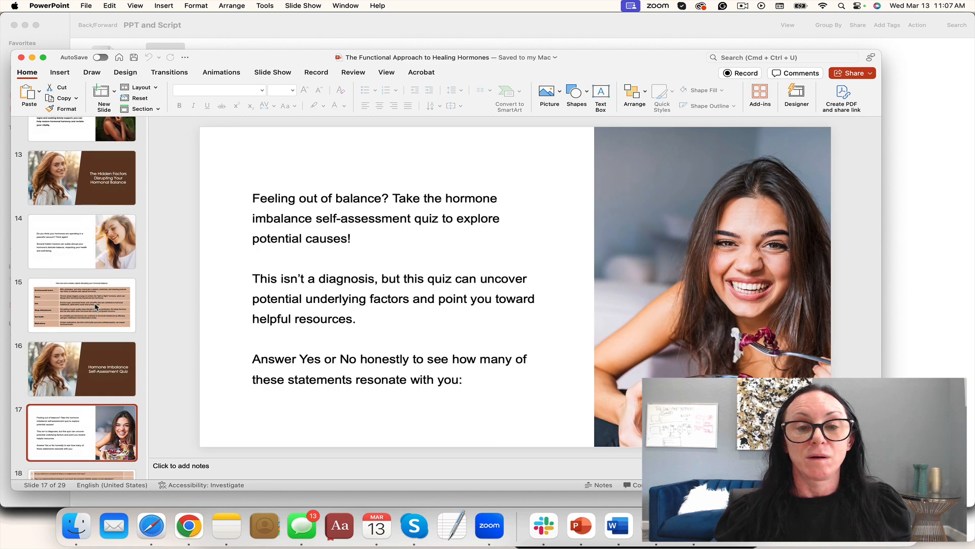
# View the quiz and Functional Nutrition slides, close the deck, open Covers and Canva Template
pyautogui.click(81, 433)
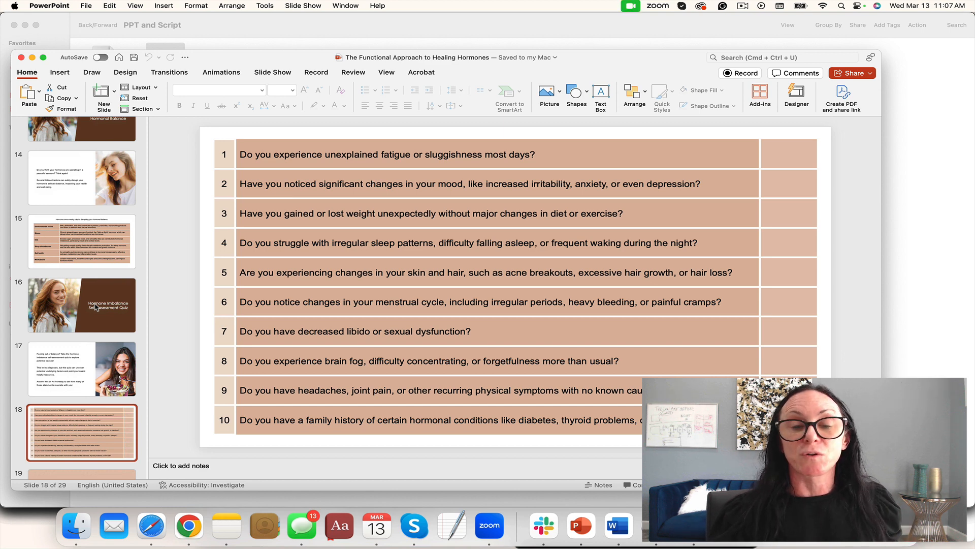
pyautogui.click(81, 432)
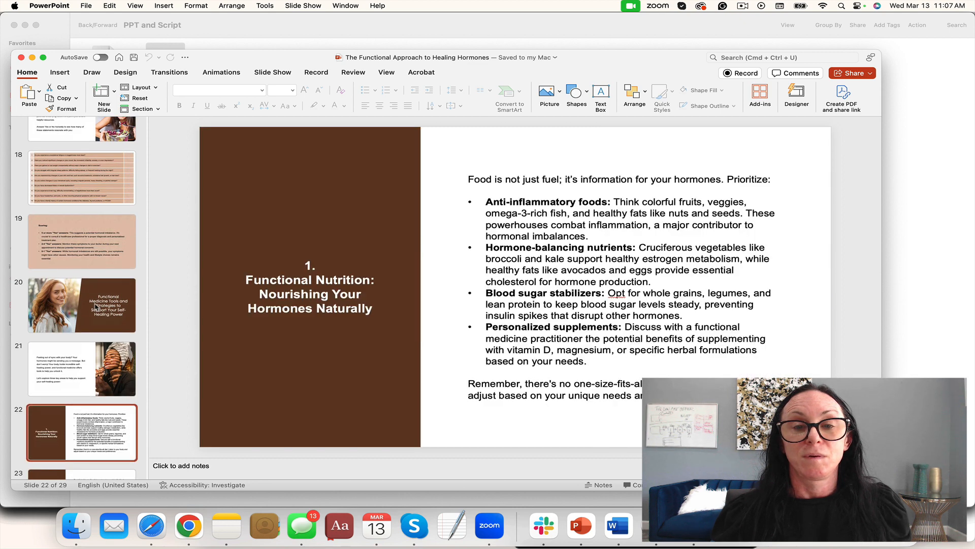
pyautogui.click(82, 434)
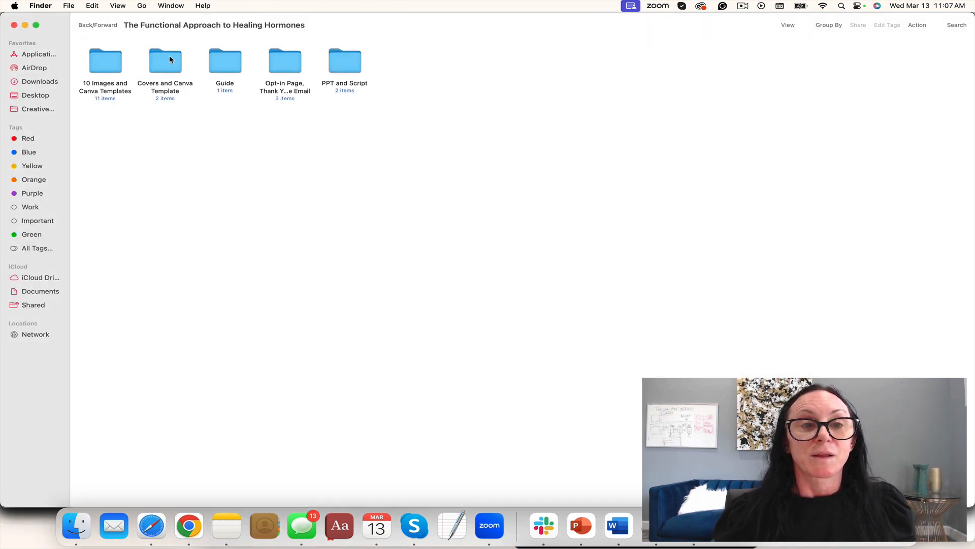
pyautogui.doubleClick(164, 61)
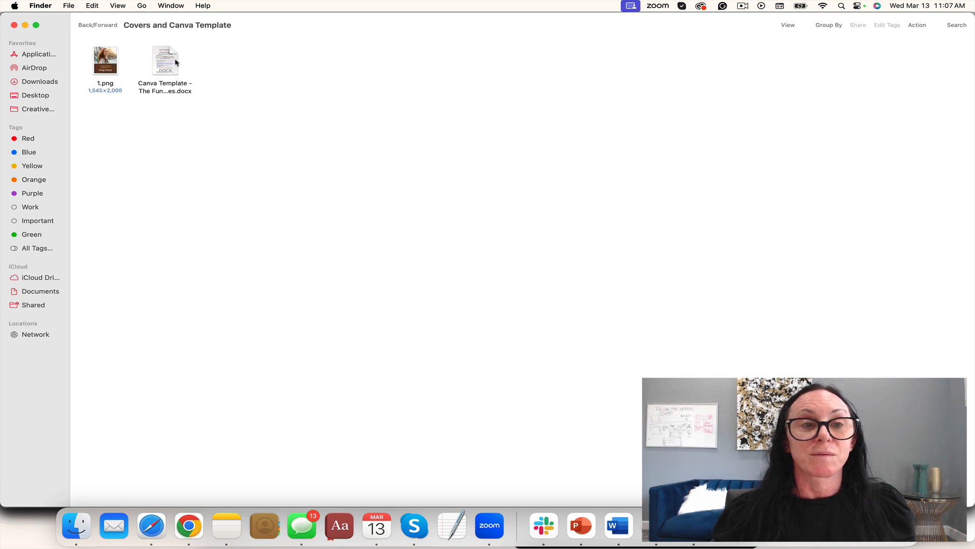
# Open the Canva Template docx and launch its shared cover design for editing
pyautogui.doubleClick(164, 60)
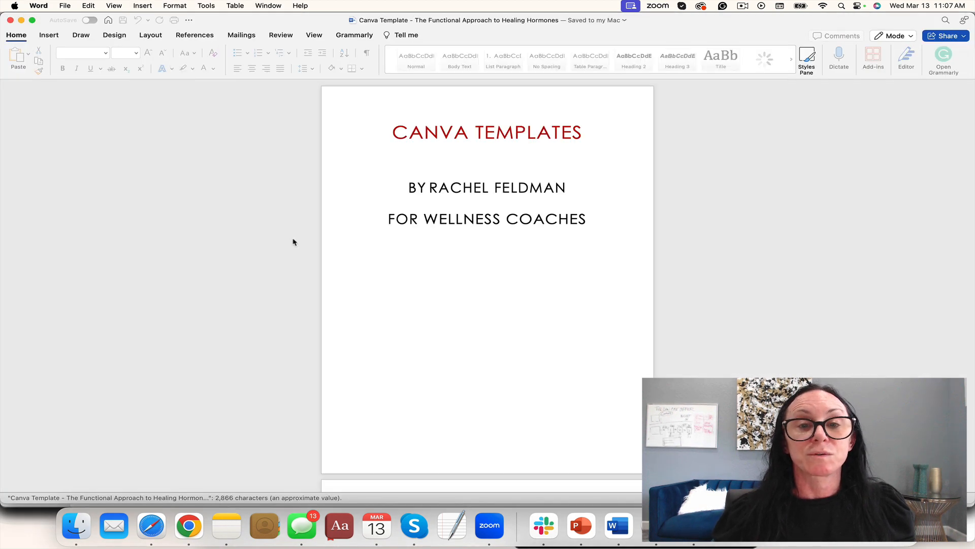
pyautogui.scroll(-3)
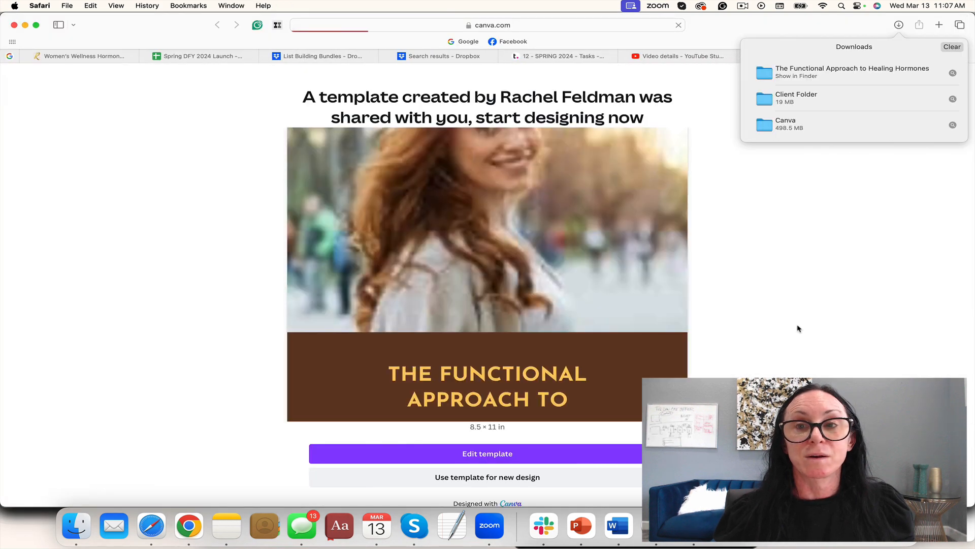
pyautogui.click(488, 452)
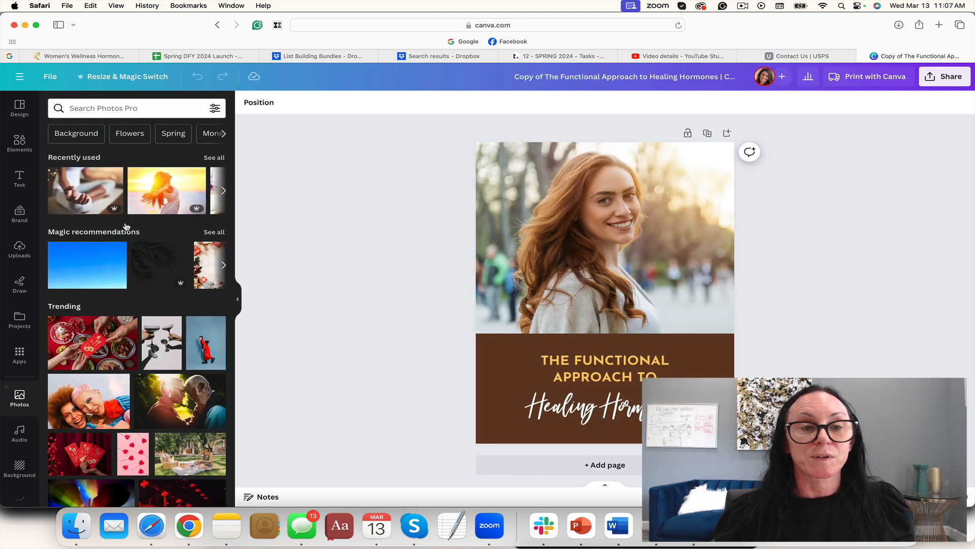
# Search photos for 'woman in her 40's' and recolour the title panel from the photo
pyautogui.write('woamn')
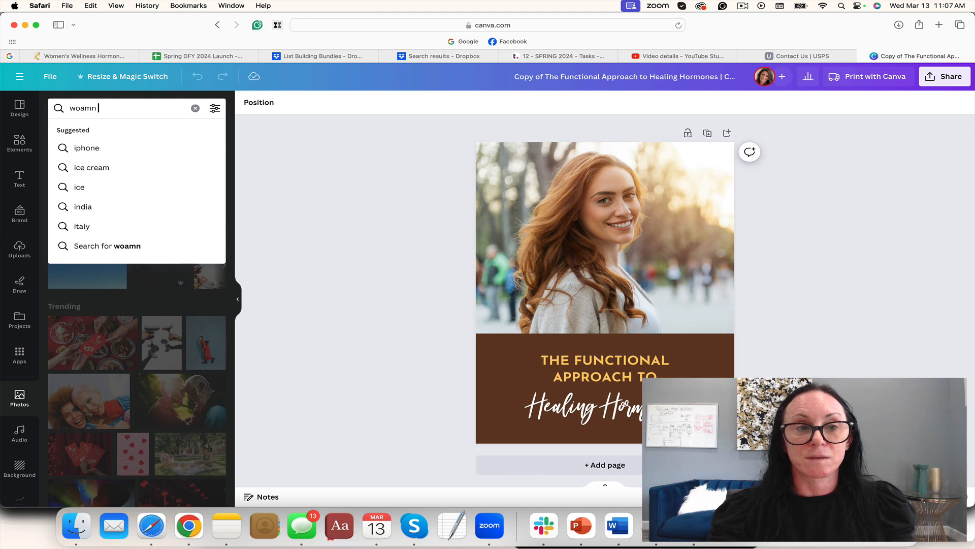
pyautogui.write("woman in her 40's")
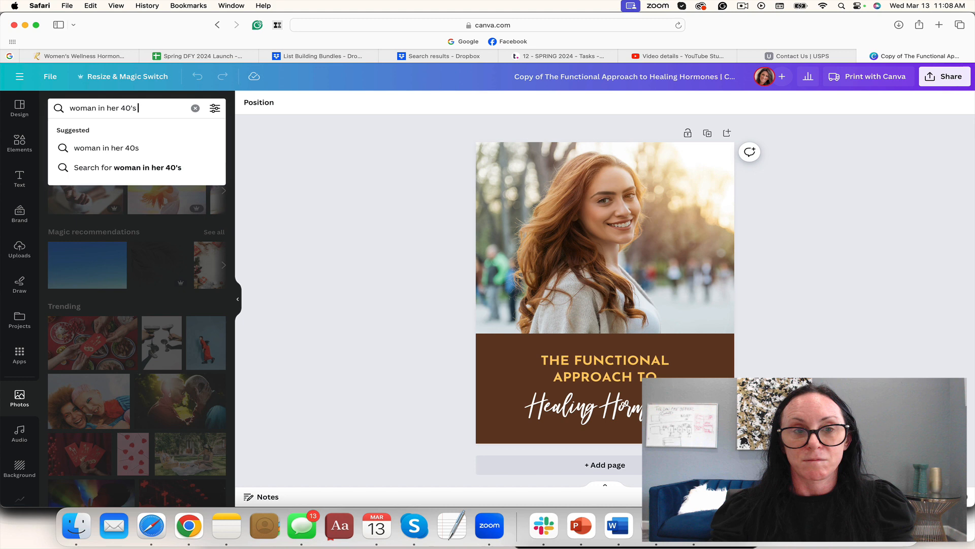
pyautogui.press('Enter')
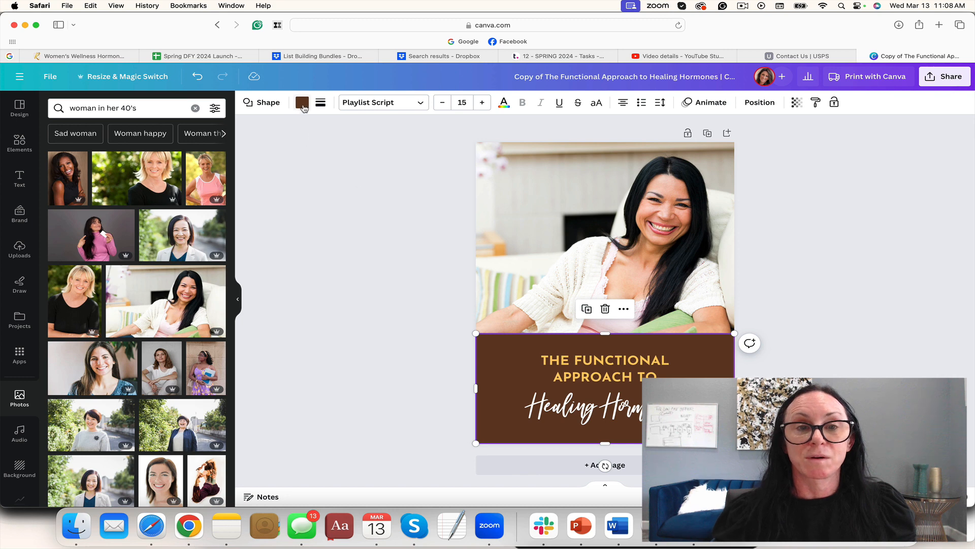
pyautogui.click(302, 102)
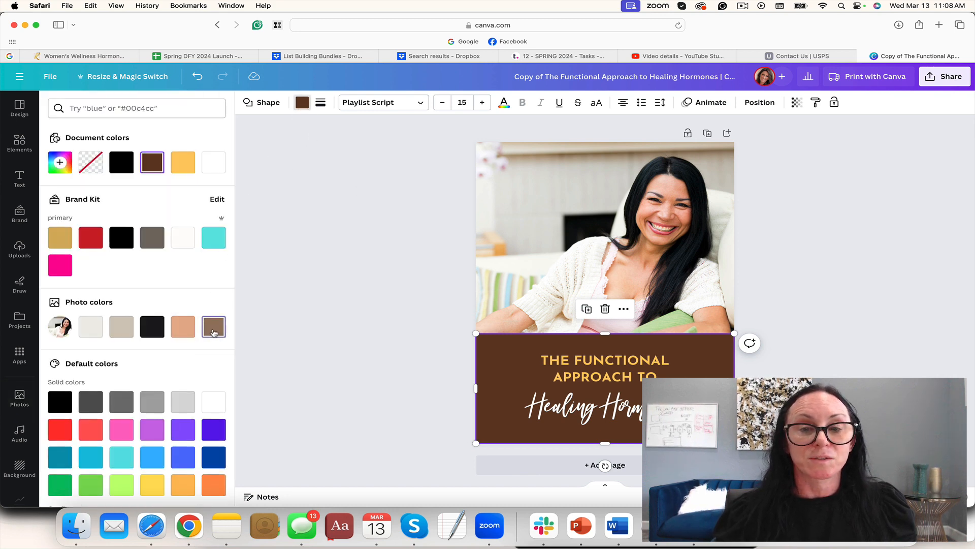
pyautogui.click(183, 326)
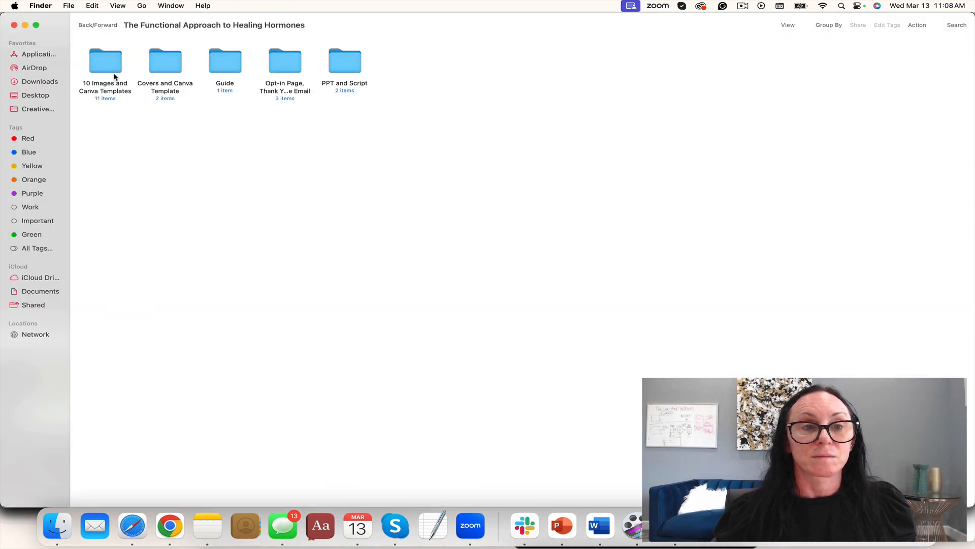
# Open the Canva Template docx in 10 Images and Canva Templates and find its link
pyautogui.doubleClick(105, 60)
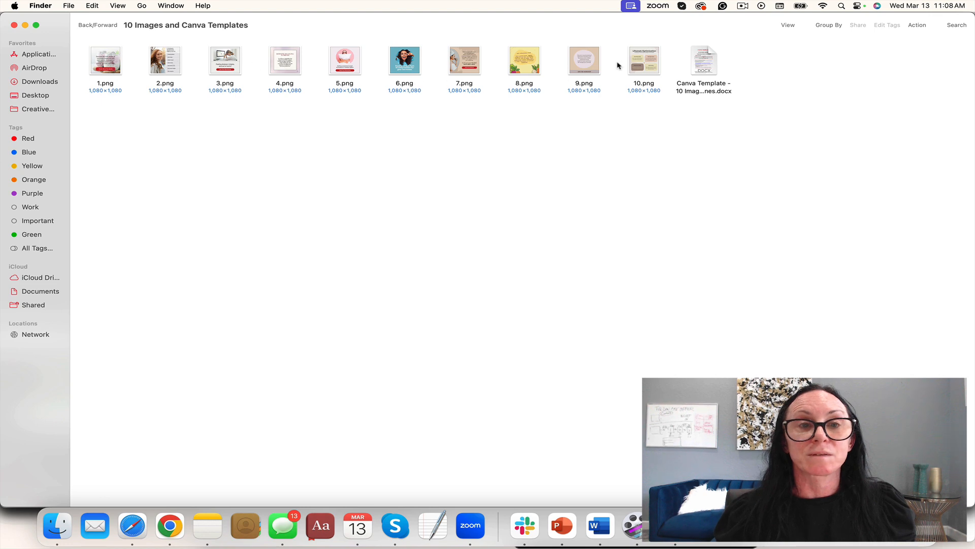
pyautogui.click(704, 59)
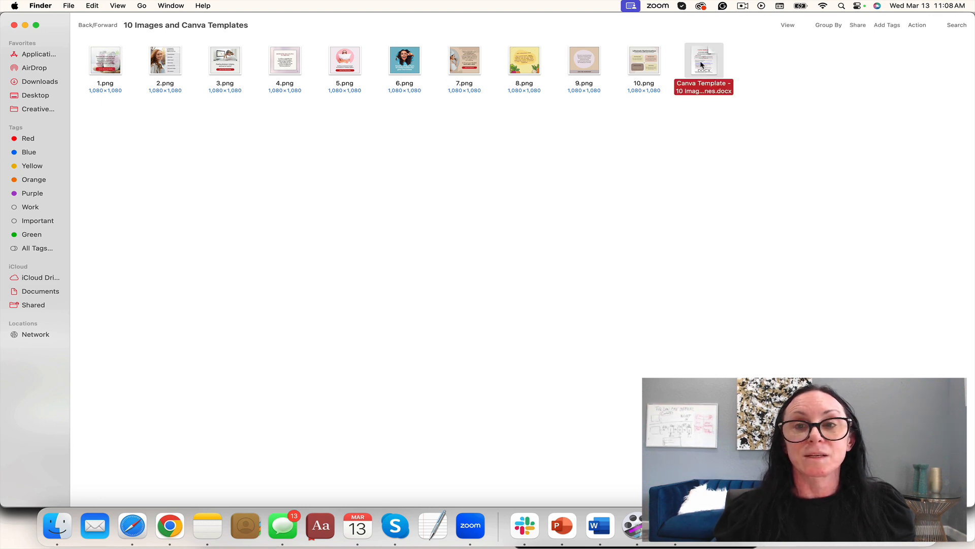
pyautogui.doubleClick(703, 59)
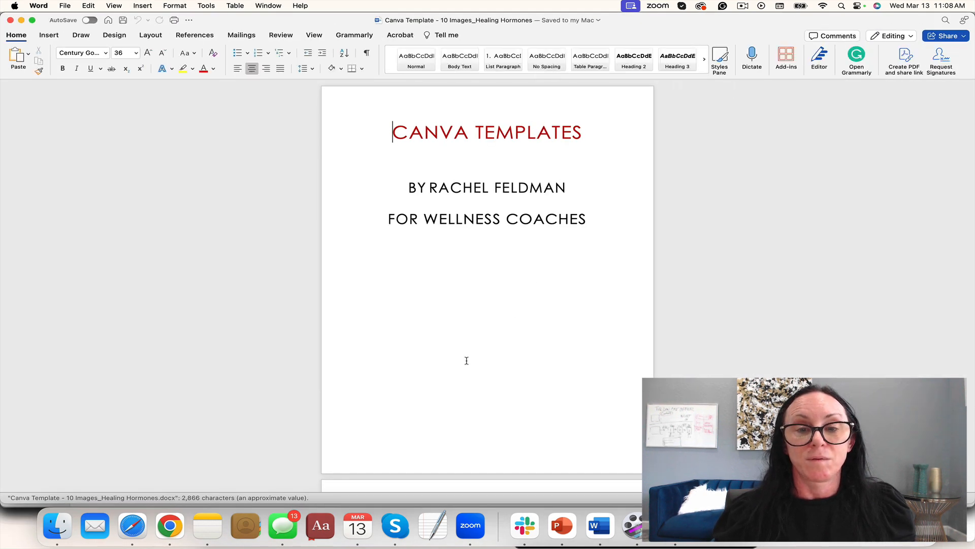
pyautogui.scroll(-3)
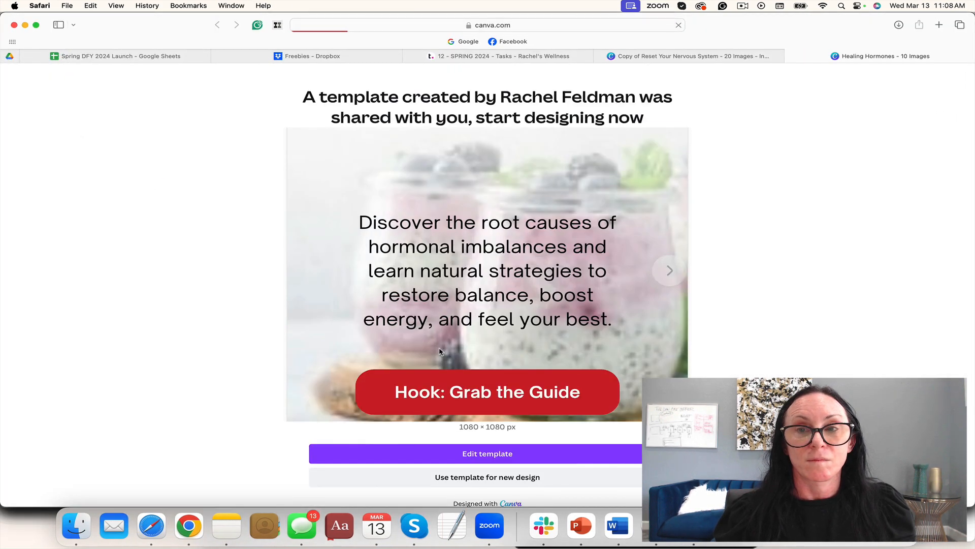
# Start editing the 10-image template and search Photos for 'smoothie'
pyautogui.click(487, 452)
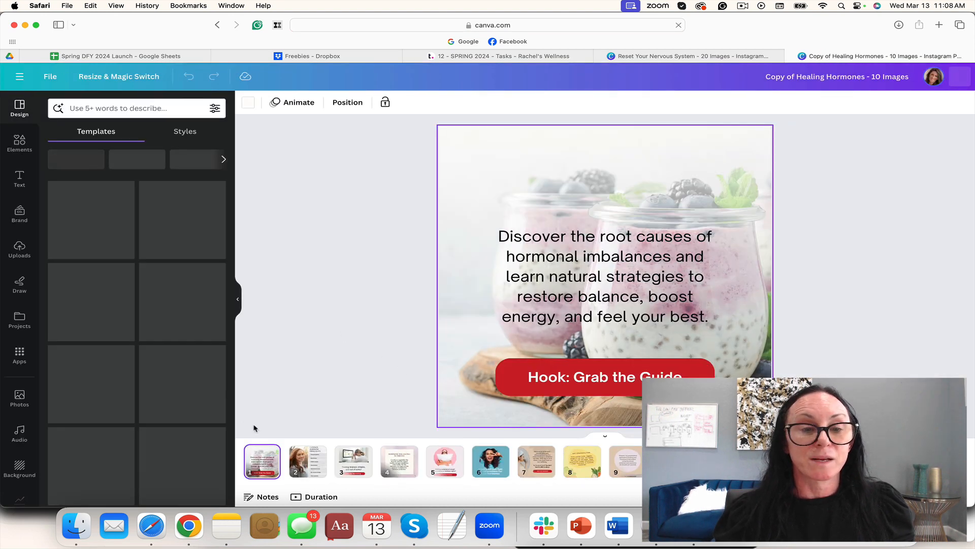
pyautogui.click(20, 398)
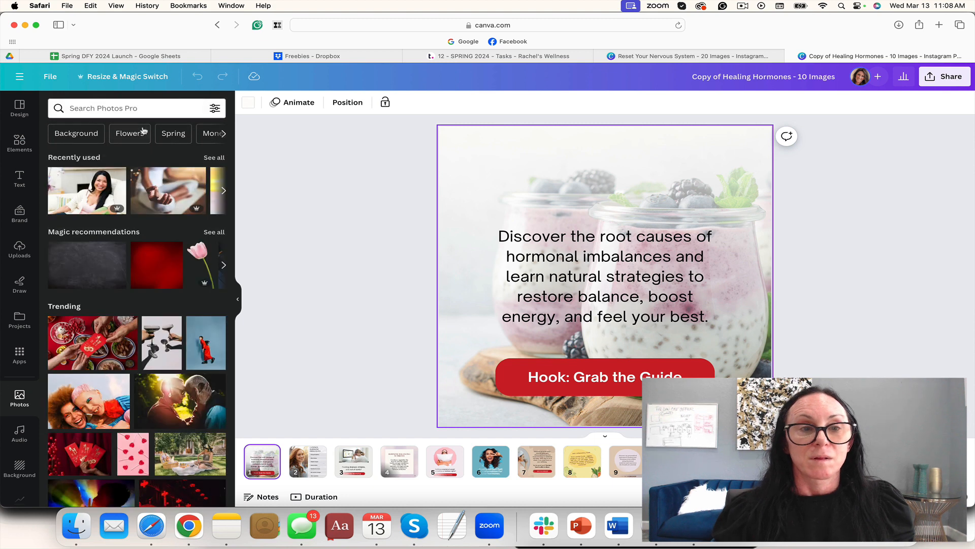
pyautogui.click(125, 107)
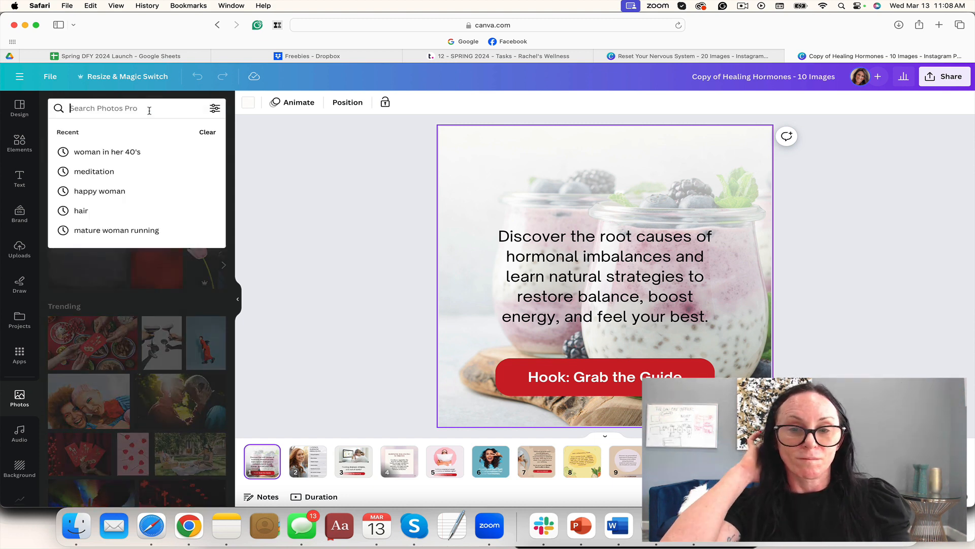
pyautogui.write('smoothi')
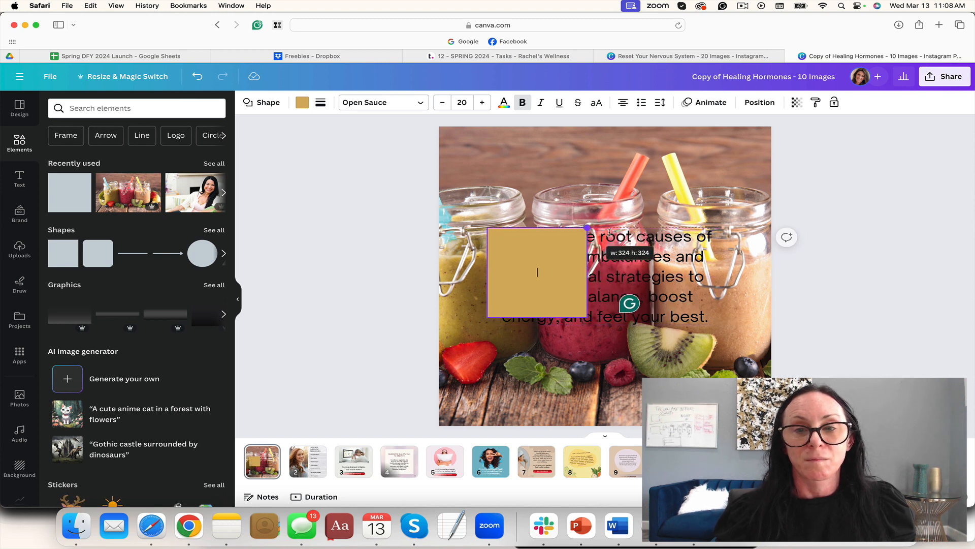
# Stretch the tan box over the text, send it to back, and apply a new smoothie background
pyautogui.moveTo(588, 228); pyautogui.dragTo(709, 234)
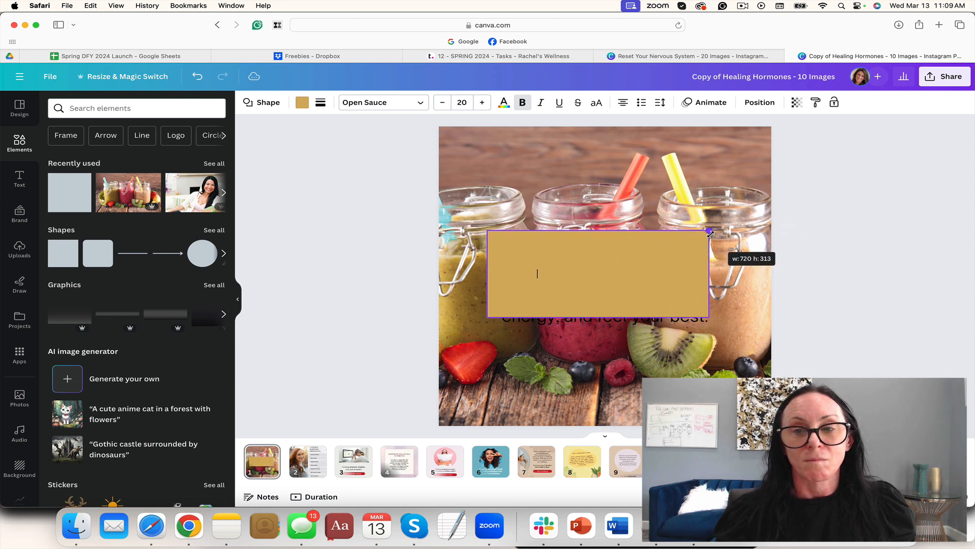
pyautogui.moveTo(709, 232); pyautogui.dragTo(598, 325)
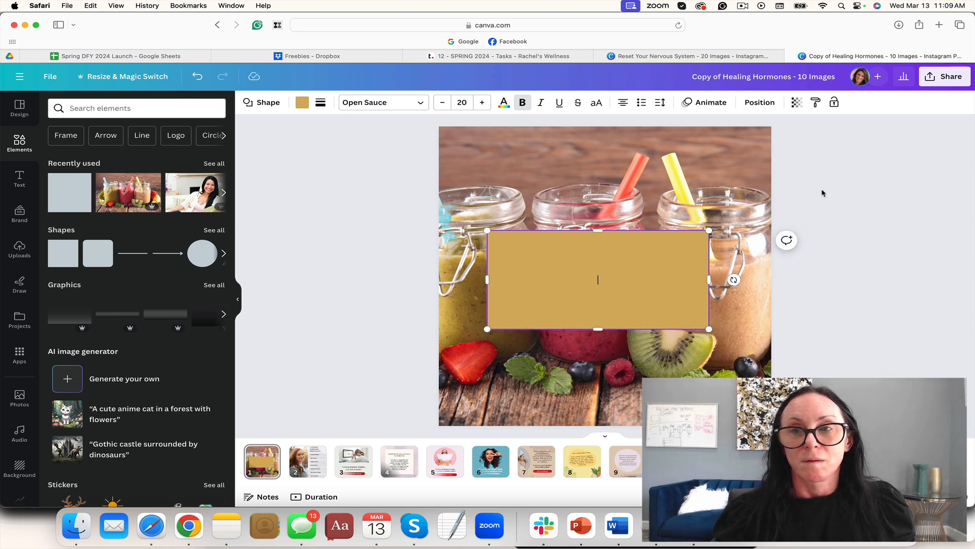
pyautogui.click(759, 102)
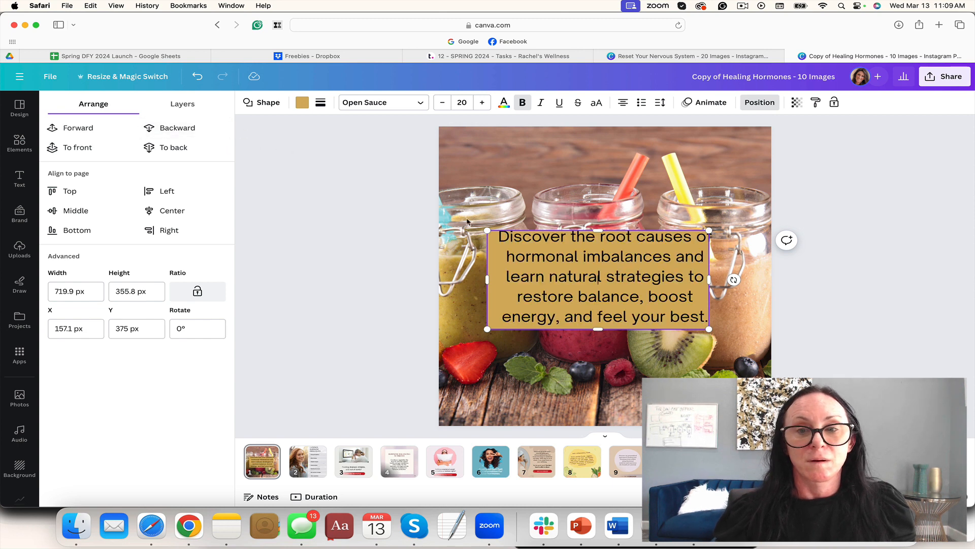
pyautogui.click(20, 143)
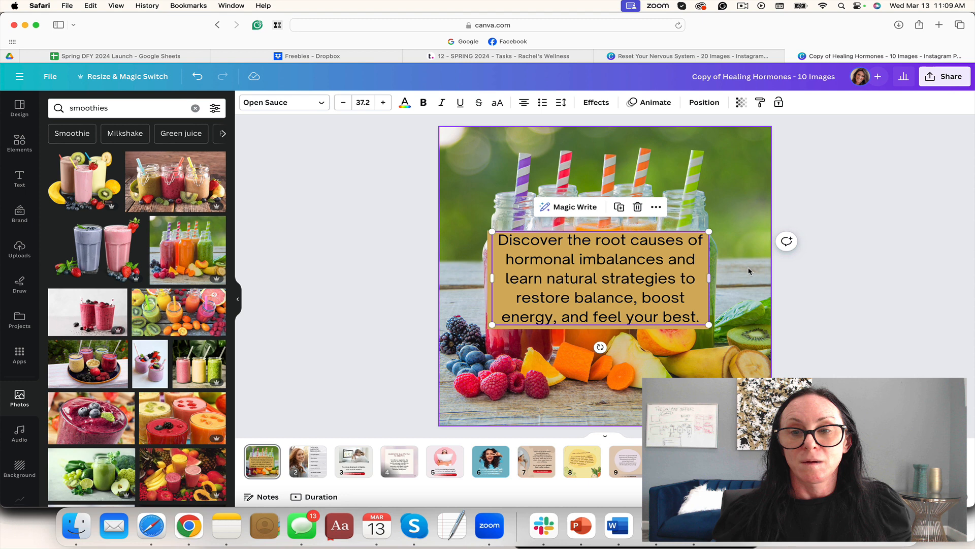
pyautogui.click(605, 280)
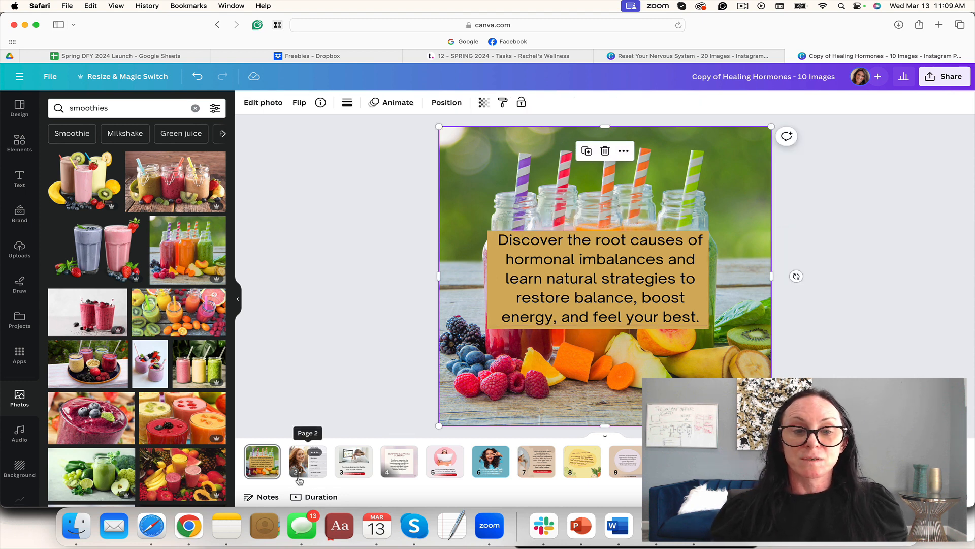
# Page through image designs 2, 3, 4, 7 and 8
pyautogui.click(308, 460)
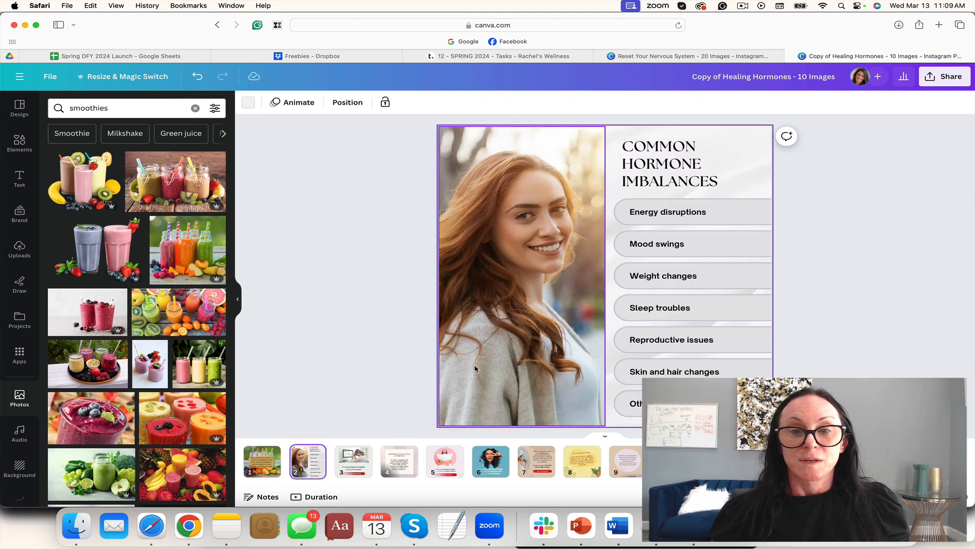
pyautogui.click(354, 461)
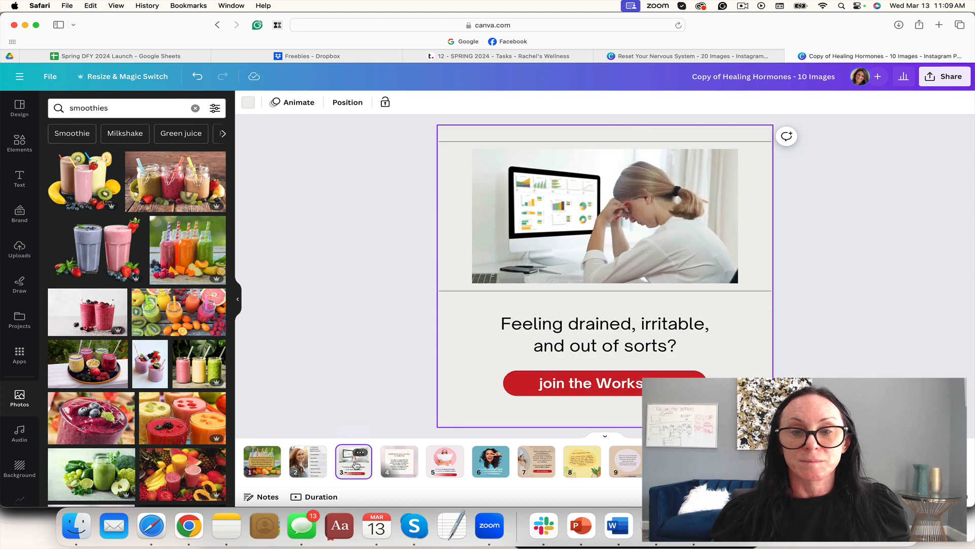
pyautogui.click(399, 461)
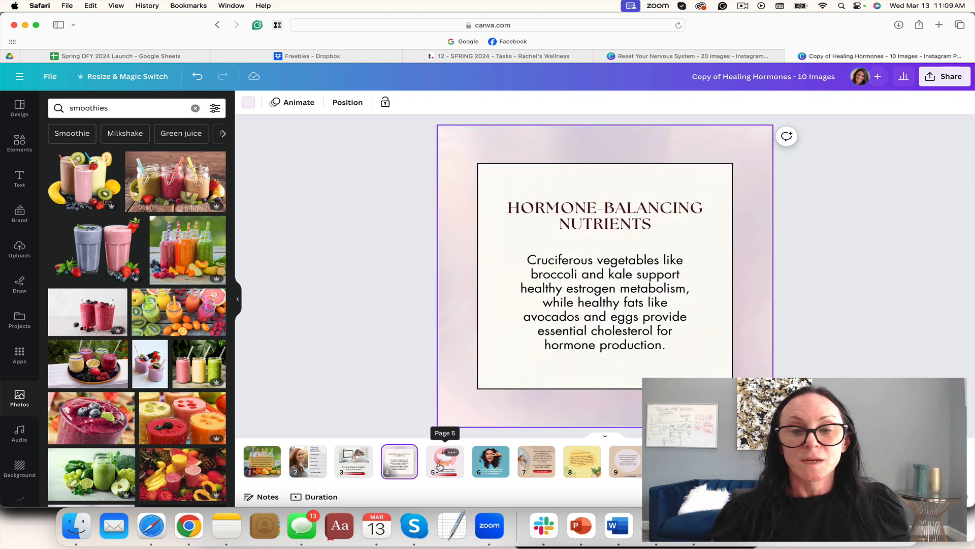
pyautogui.click(491, 461)
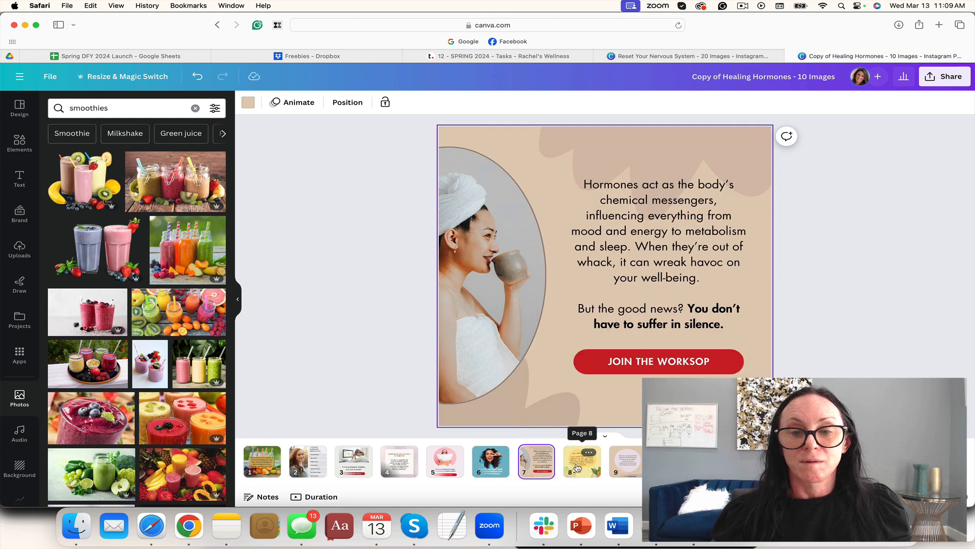
pyautogui.click(626, 462)
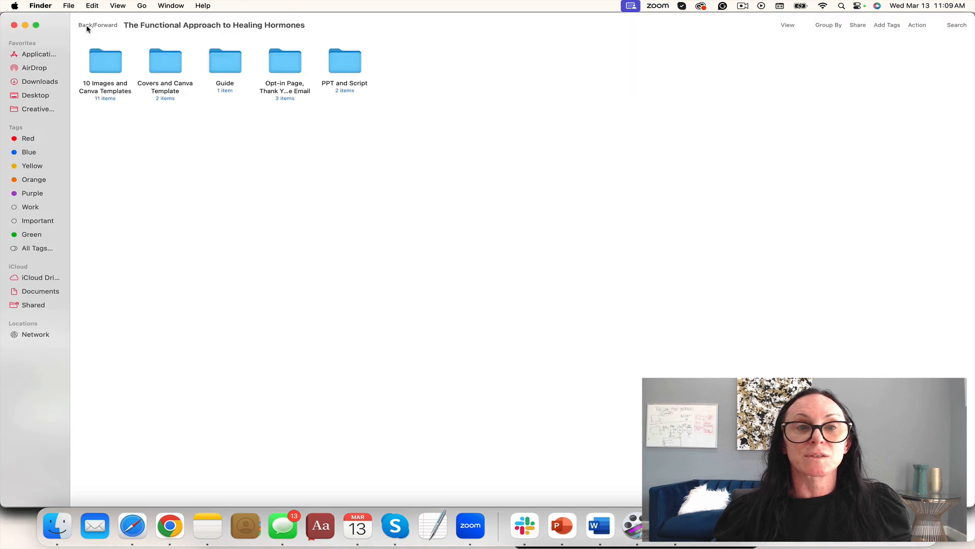
# Open the Opt-in Page, Thank You Page and Welcome Email documents from their folder
pyautogui.doubleClick(284, 60)
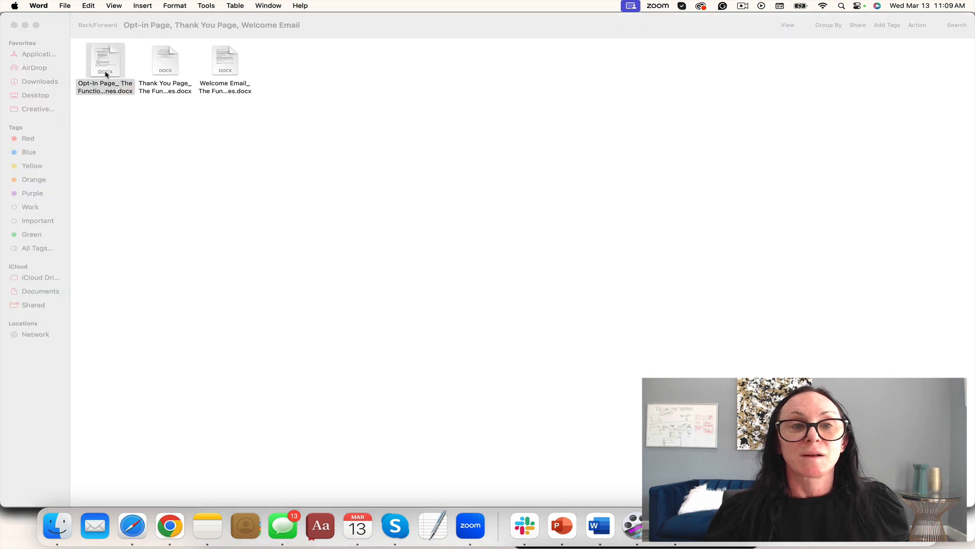
pyautogui.doubleClick(105, 61)
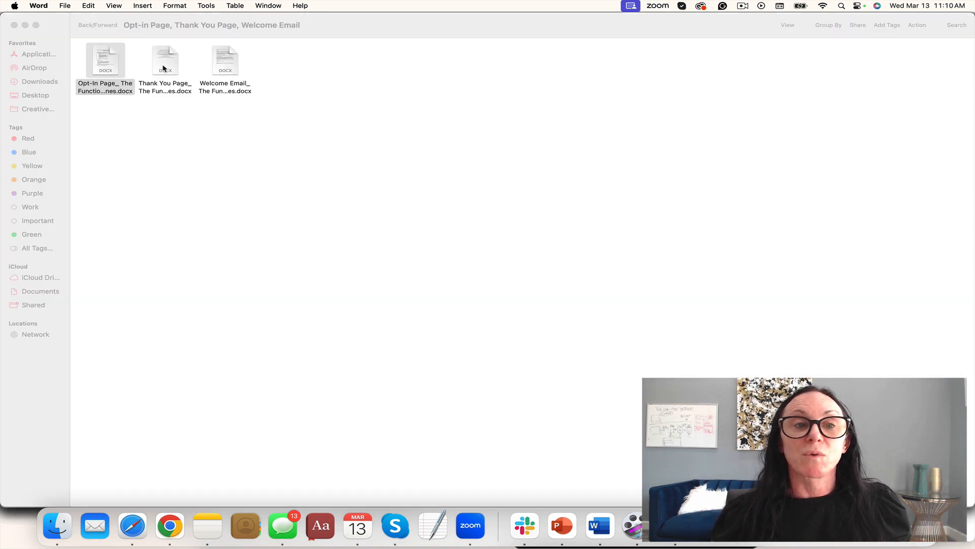
pyautogui.doubleClick(164, 61)
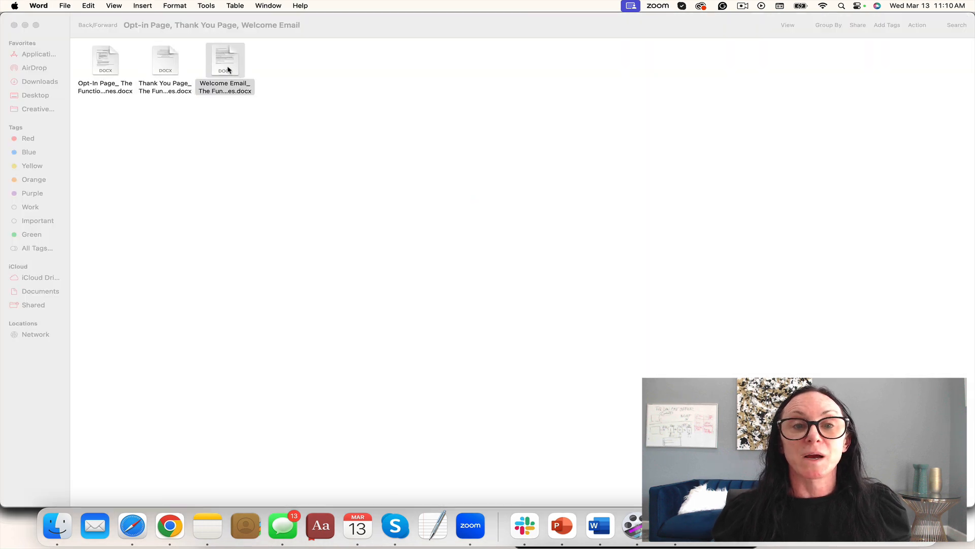
pyautogui.doubleClick(225, 60)
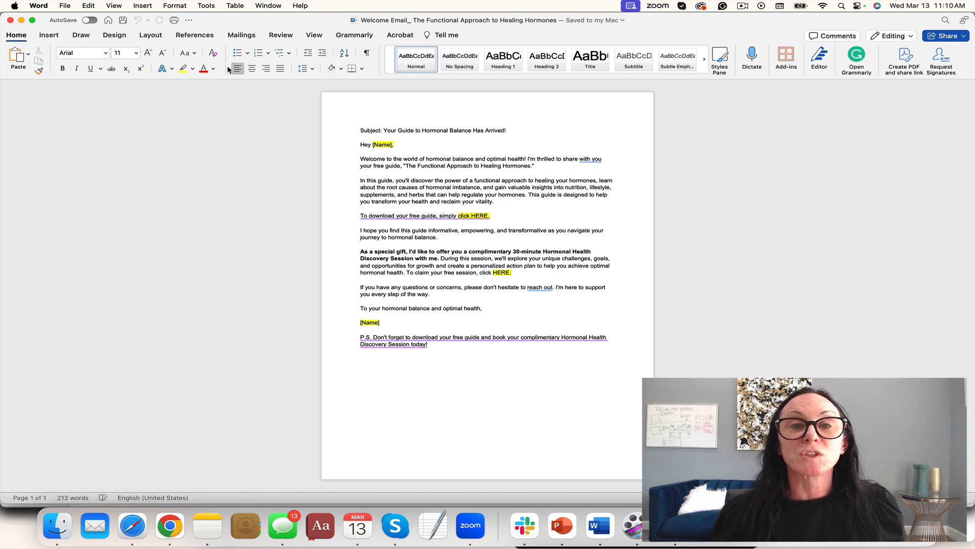
pyautogui.click(361, 130)
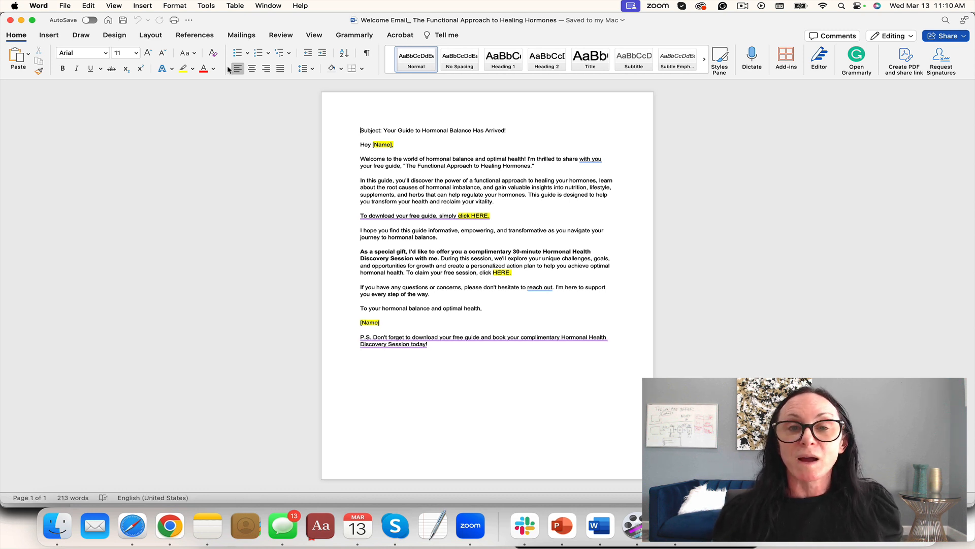